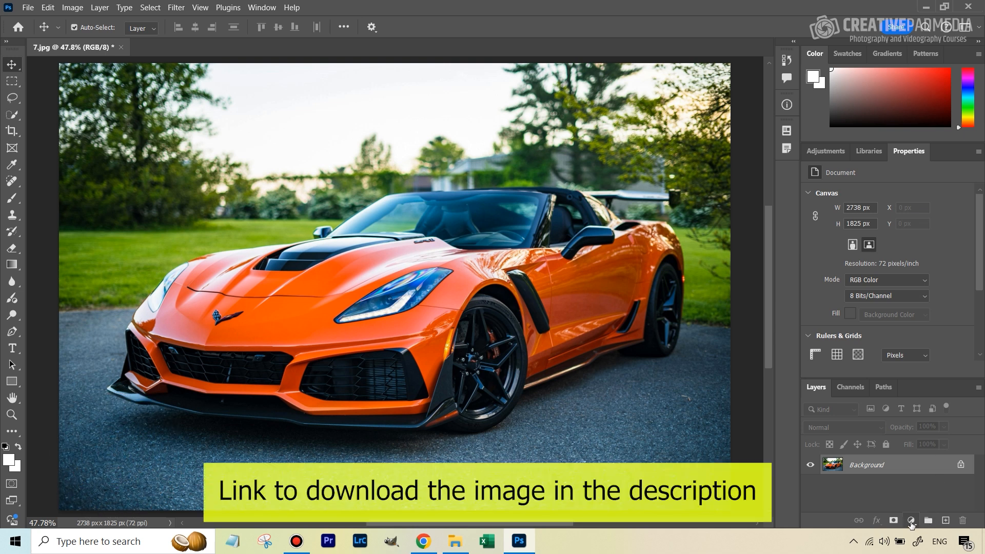
mouse_move(910, 520)
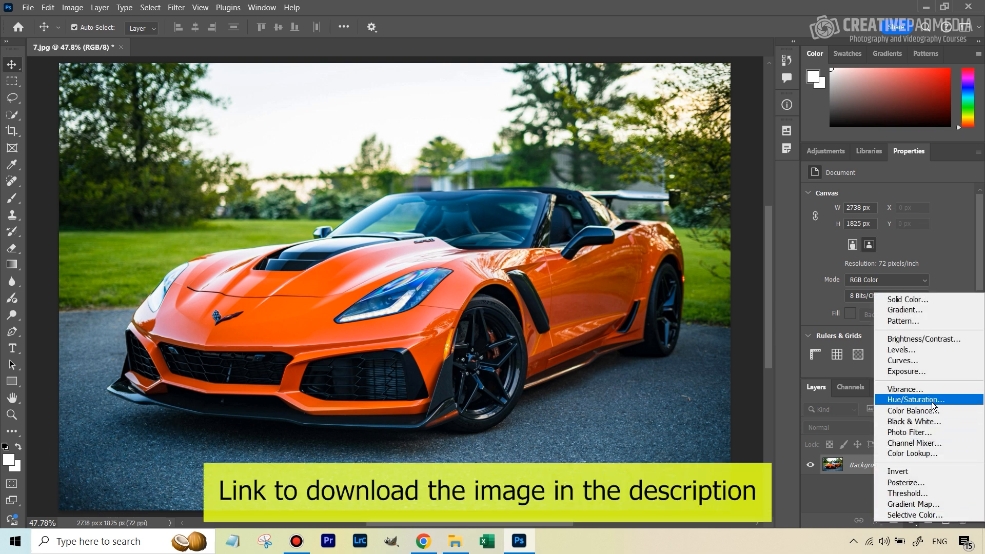
- Add a Hue/Saturation adjustment layer from the Layers panel's adjustment button
click(913, 399)
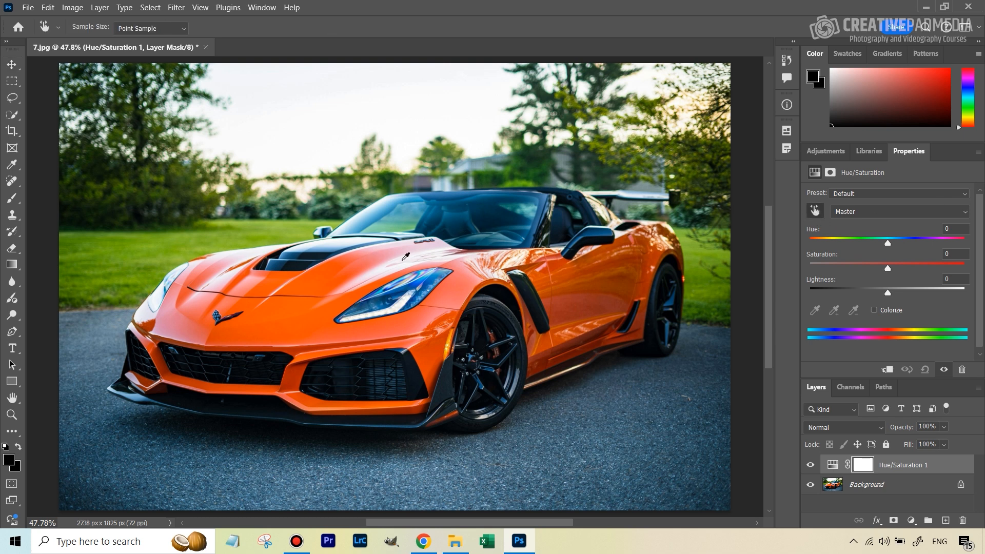
mouse_move(575, 280)
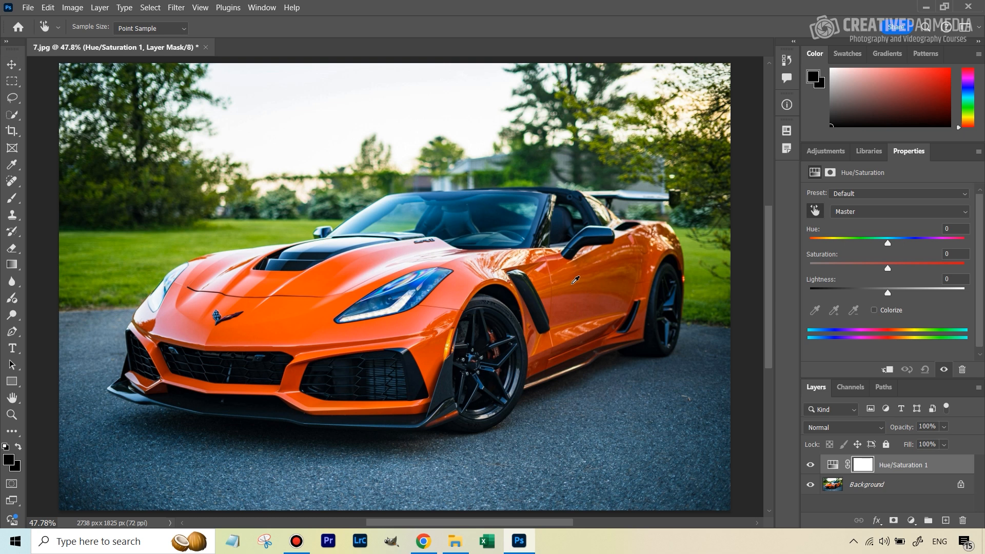
- Target the Reds range and set its Hue to about +37, turning the car yellow
click(898, 210)
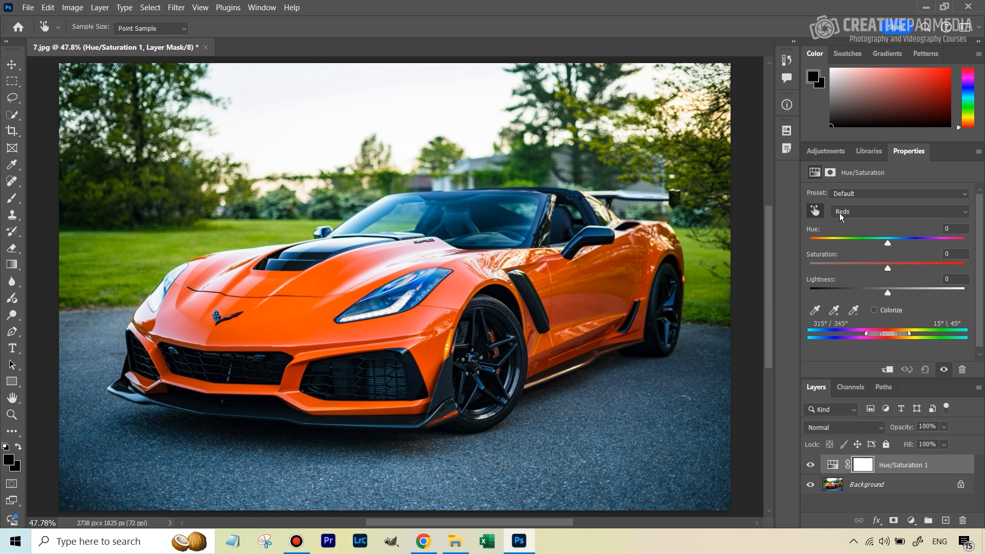
mouse_move(944, 262)
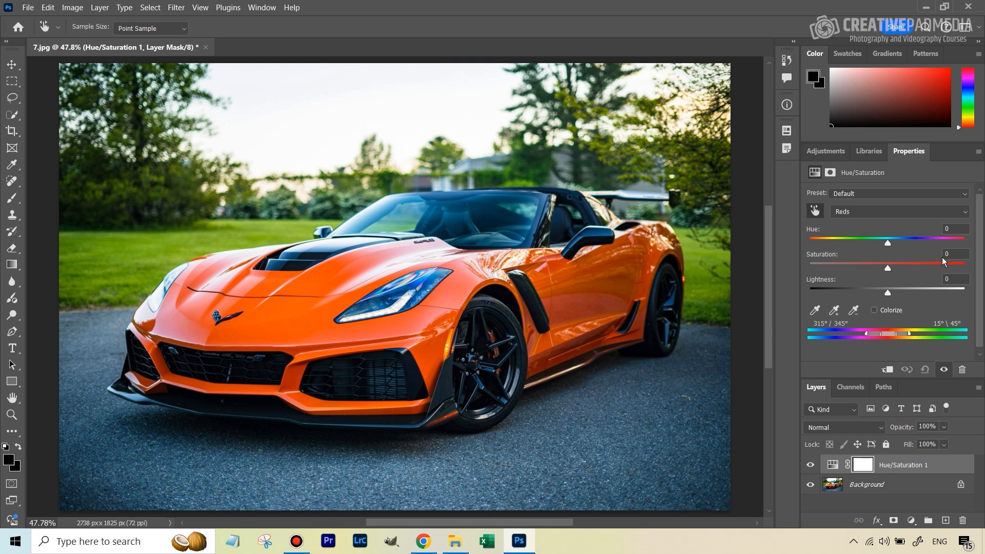
drag(886, 243, 889, 243)
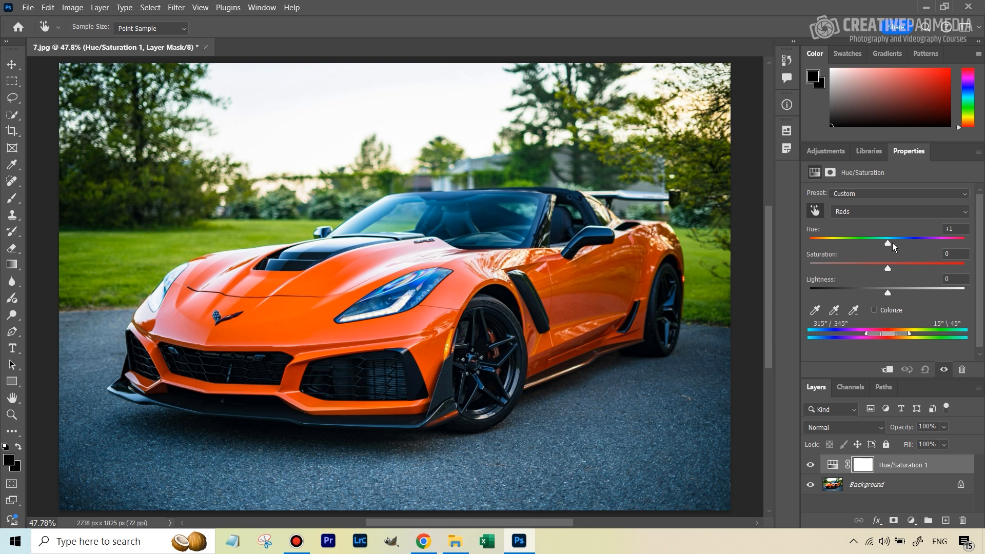
drag(887, 243, 920, 244)
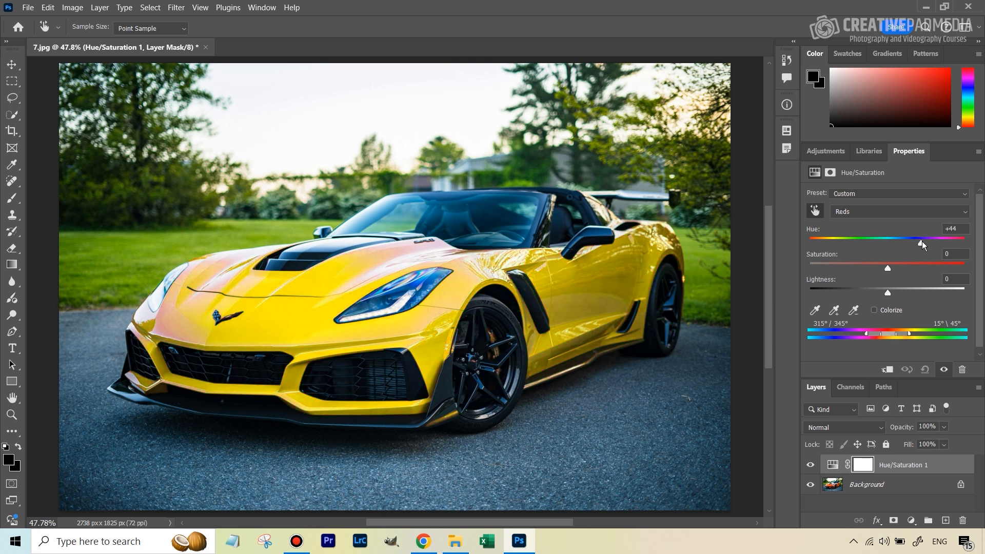
drag(921, 244, 861, 244)
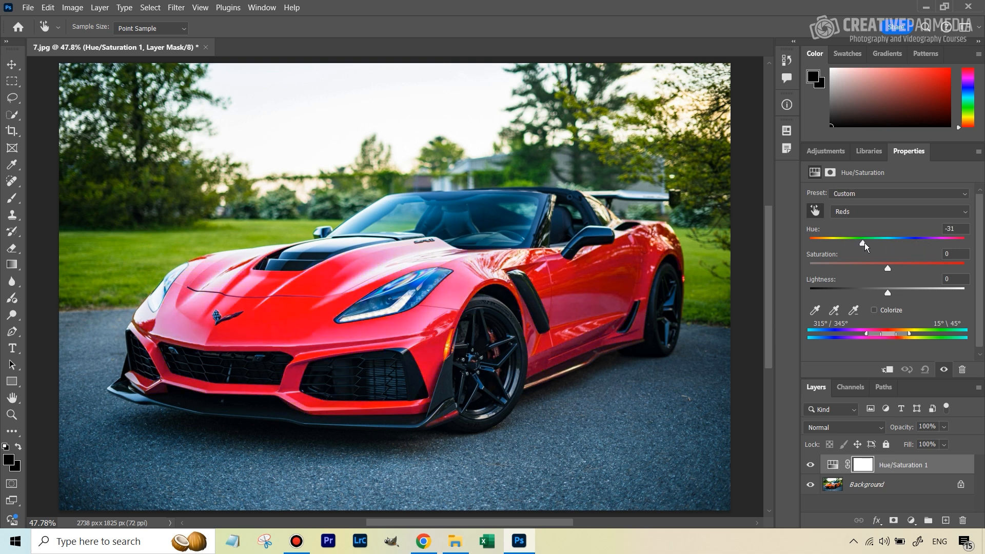
drag(862, 243, 915, 244)
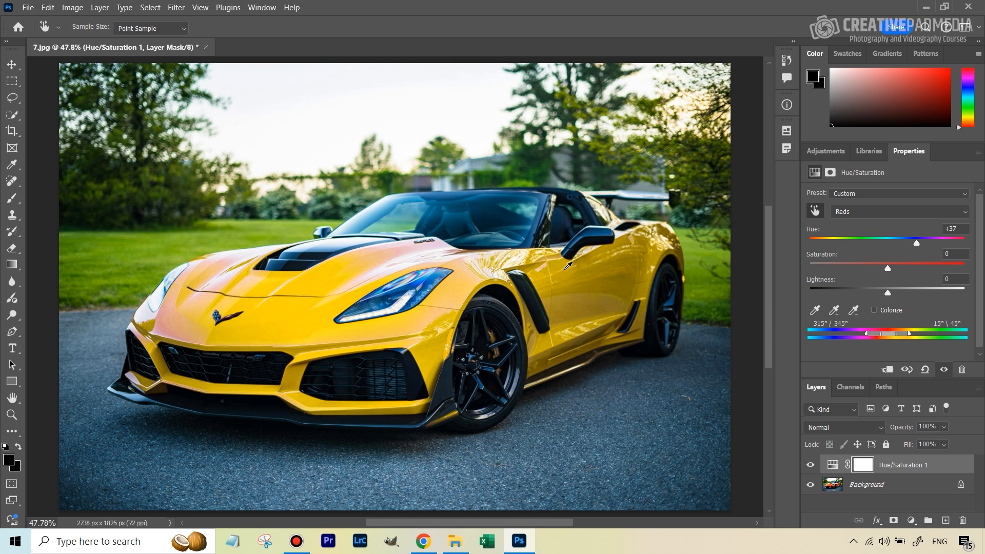
mouse_move(385, 250)
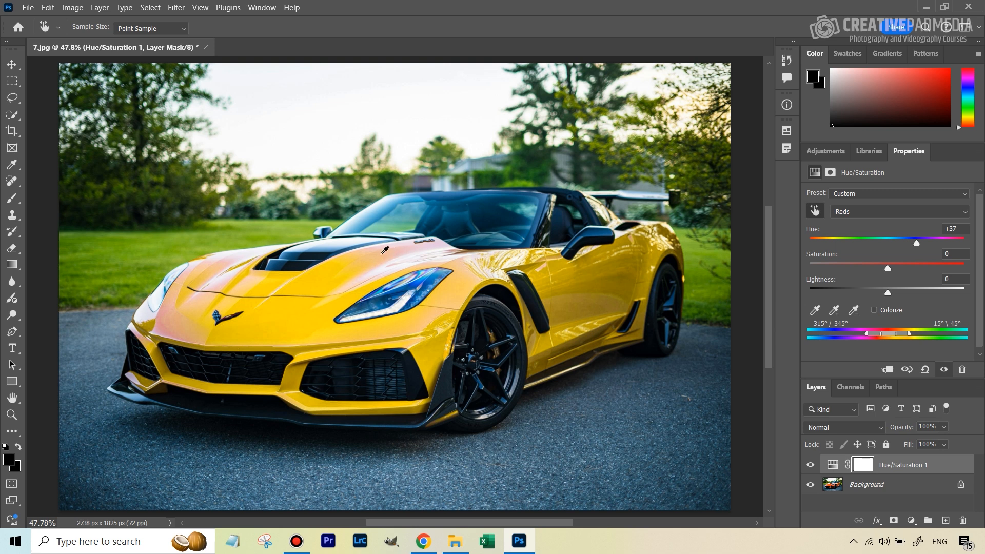
mouse_move(431, 264)
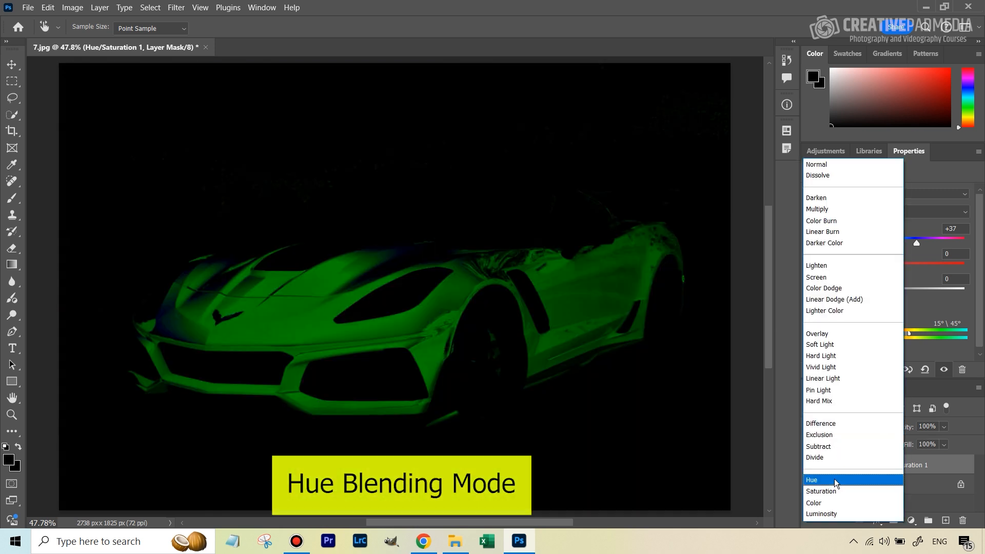
- Set the Hue/Saturation 1 layer's blend mode to Hue
click(811, 480)
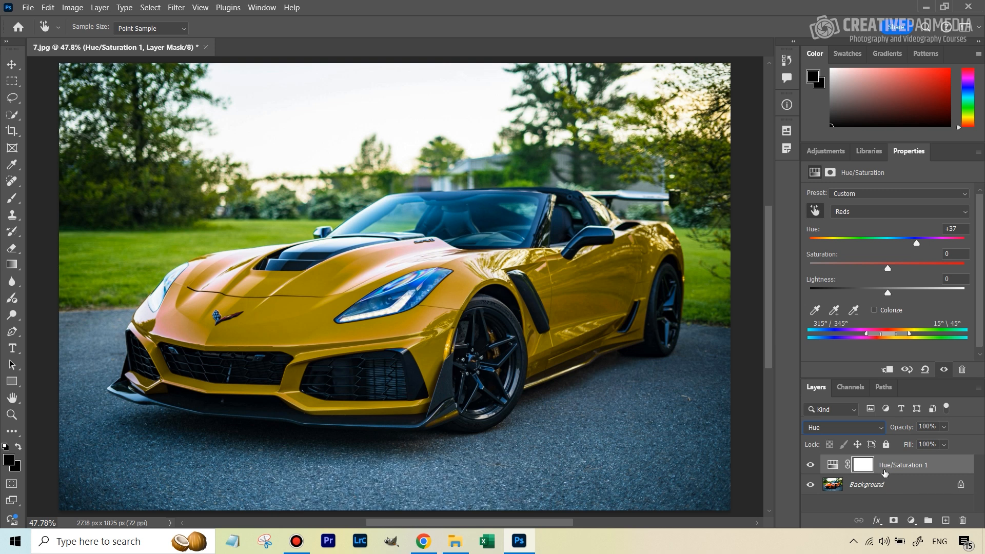
mouse_move(890, 476)
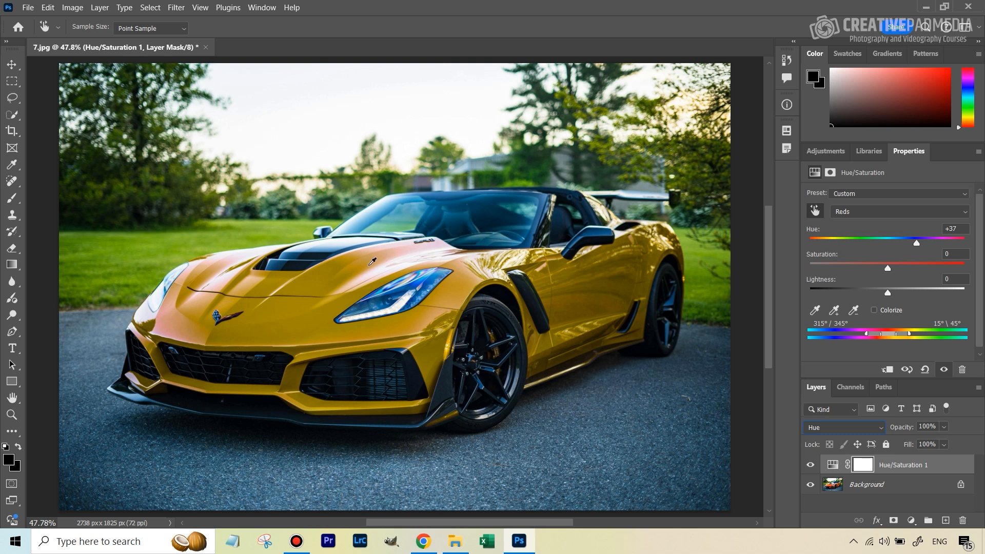
mouse_move(358, 266)
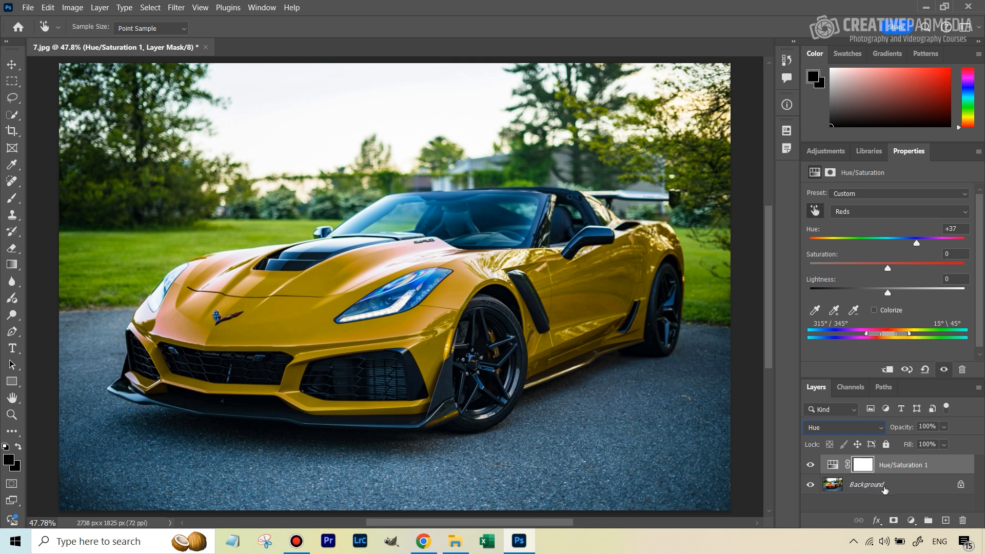
mouse_move(404, 246)
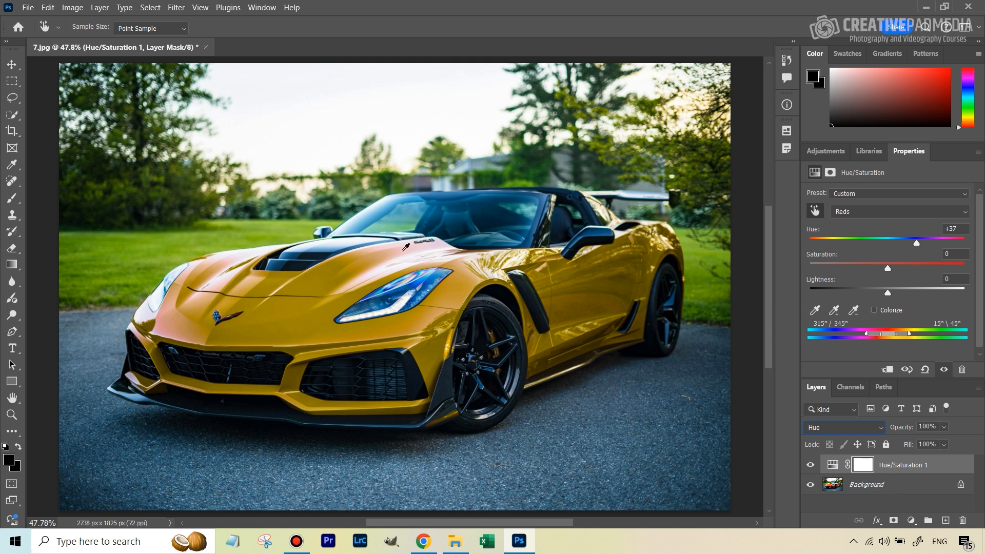
mouse_move(878, 490)
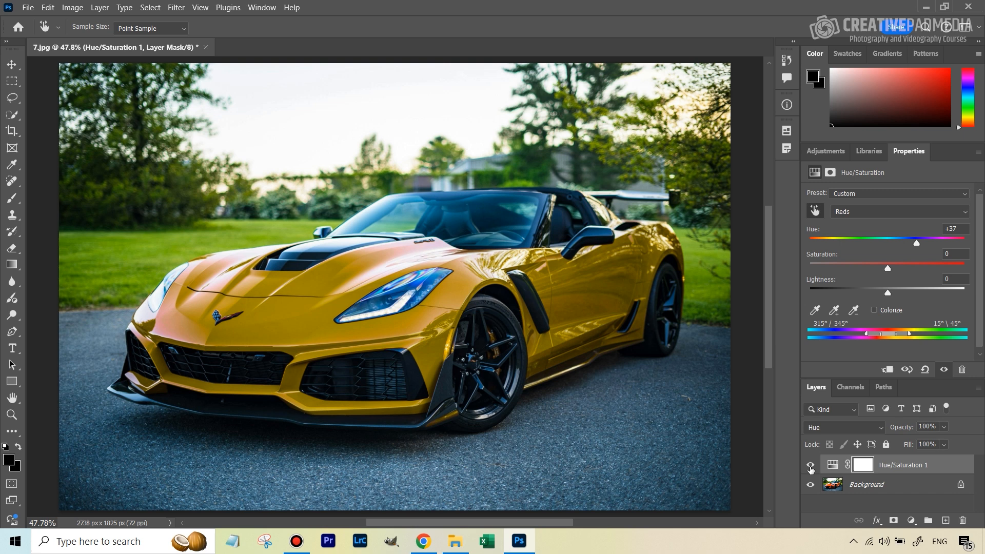
- Drag the Reds Hue through gold and yellow shades, settling around -7 for orange
drag(915, 243, 909, 243)
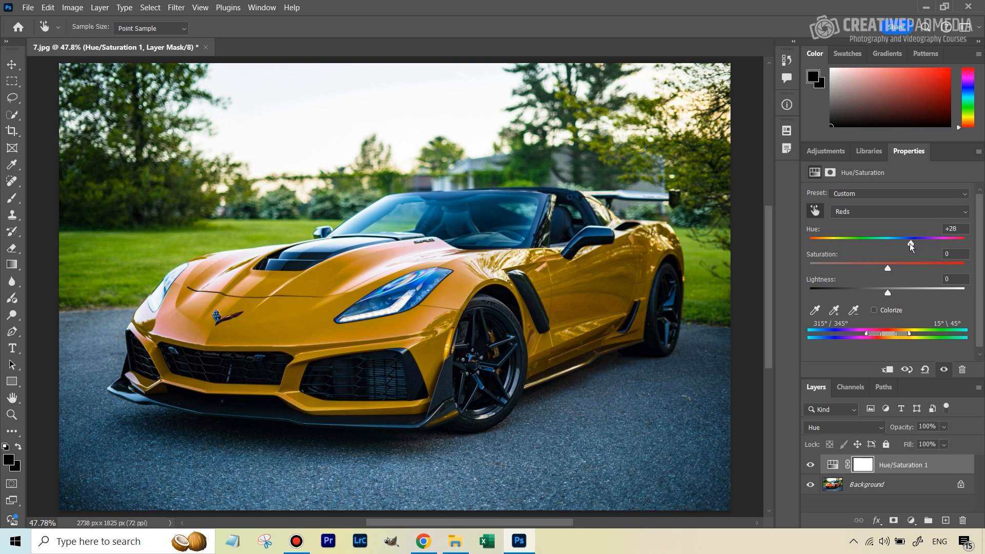
drag(910, 244, 923, 244)
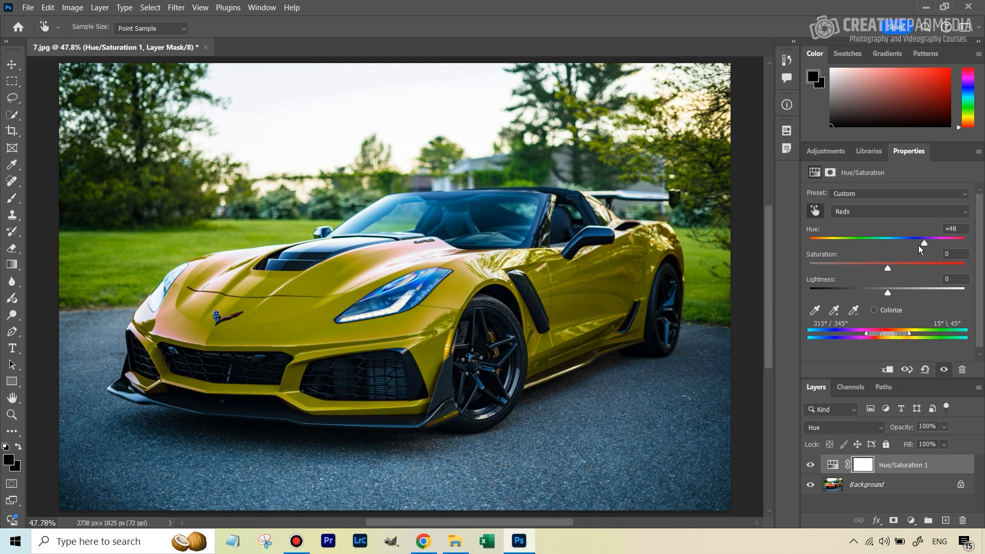
drag(923, 243, 880, 243)
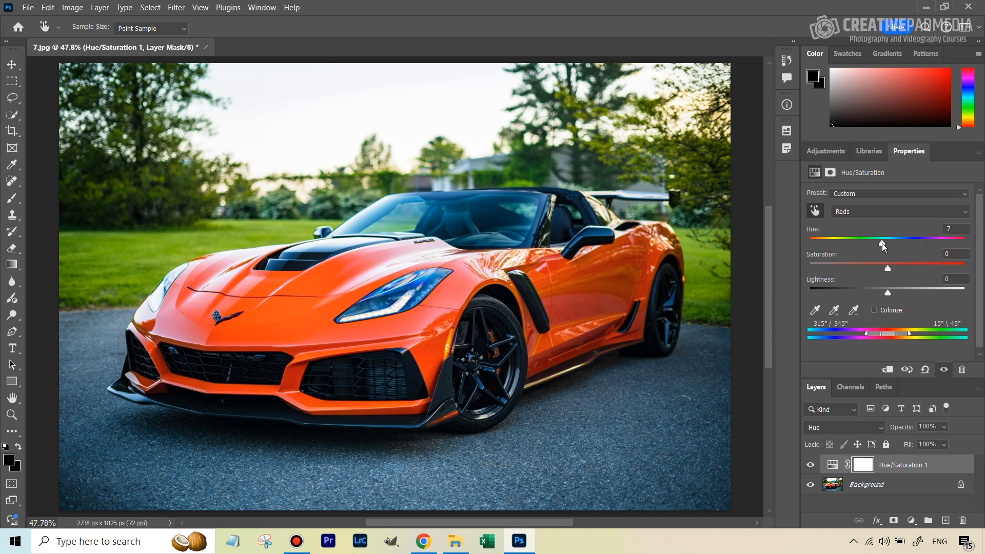